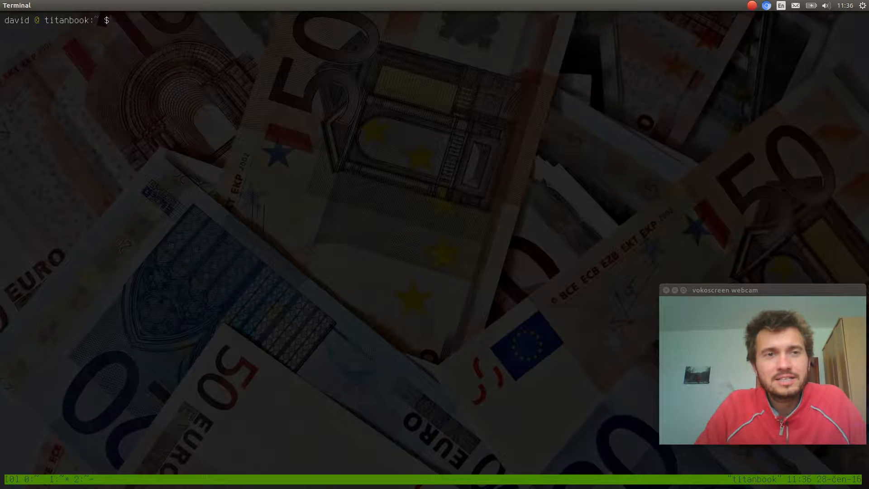
# Try completion on commands like ls -la, vim, echo $$, $SHELL and git c.
pyautogui.write('ls -la')
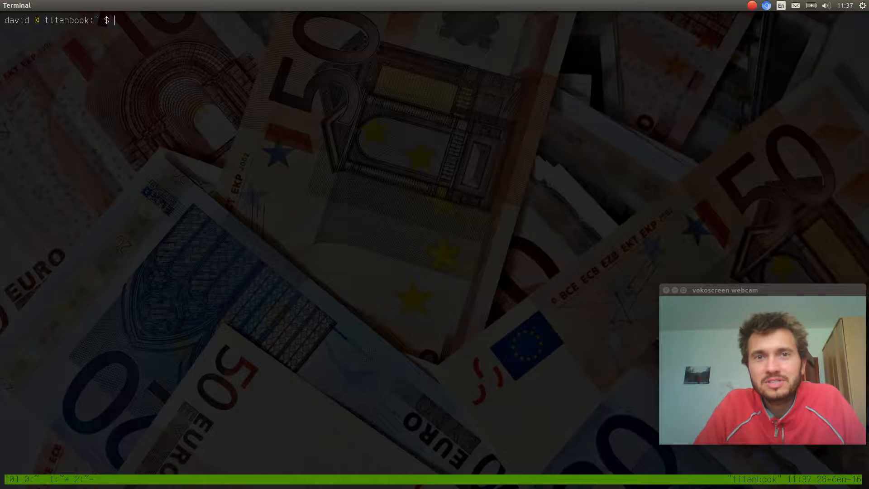
pyautogui.write('vim')
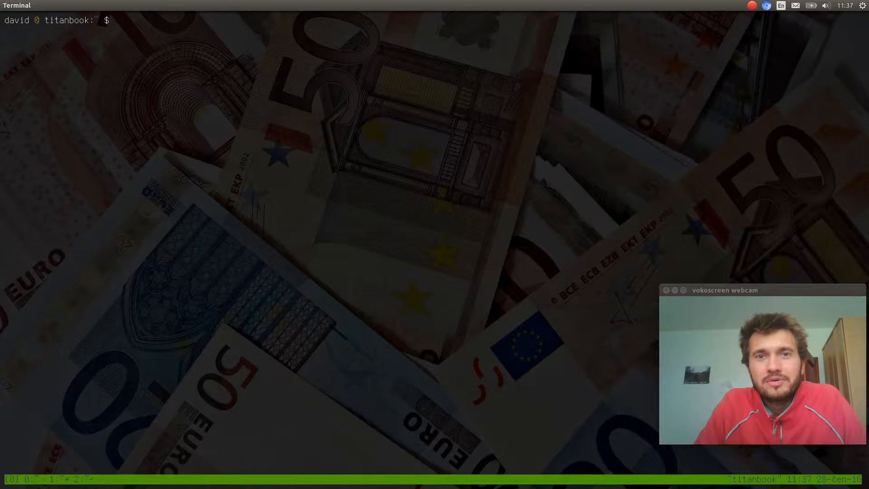
pyautogui.write('echo $$')
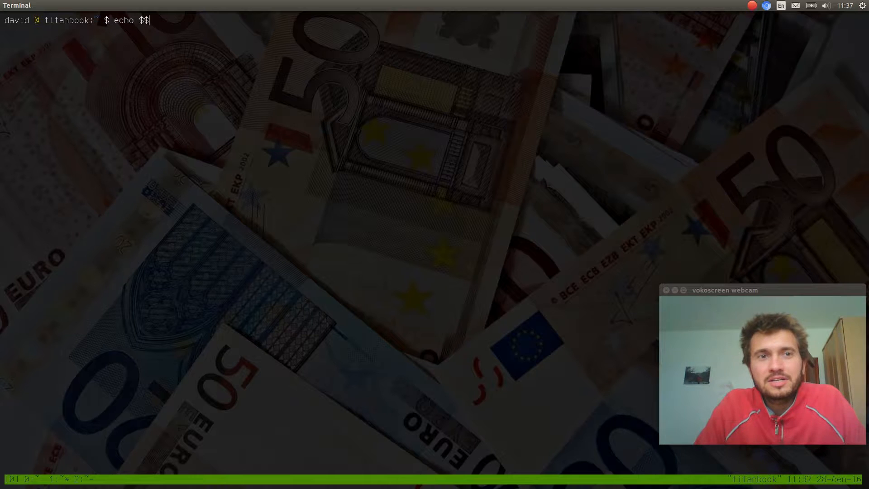
pyautogui.write('SHe')
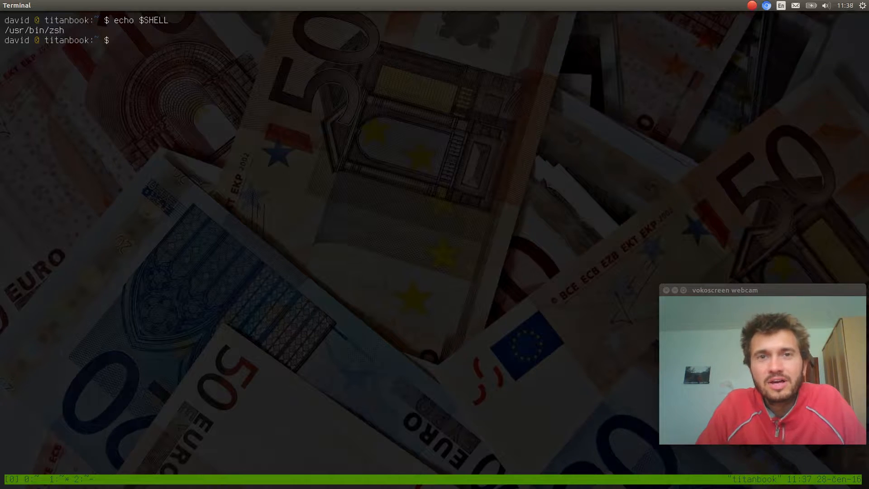
pyautogui.write('git c')
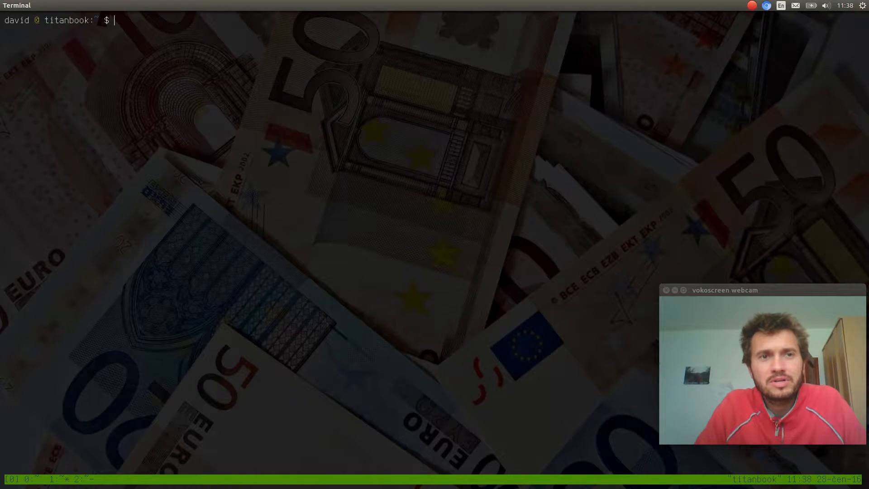
pyautogui.write('vo')
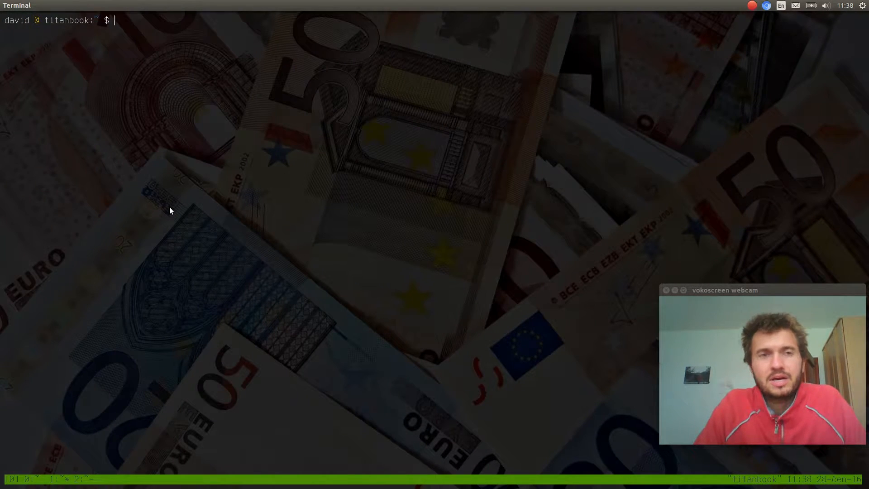
# Launch Chromium, open the ohmyz.sh result and scroll to the curl install command.
pyautogui.write('chr')
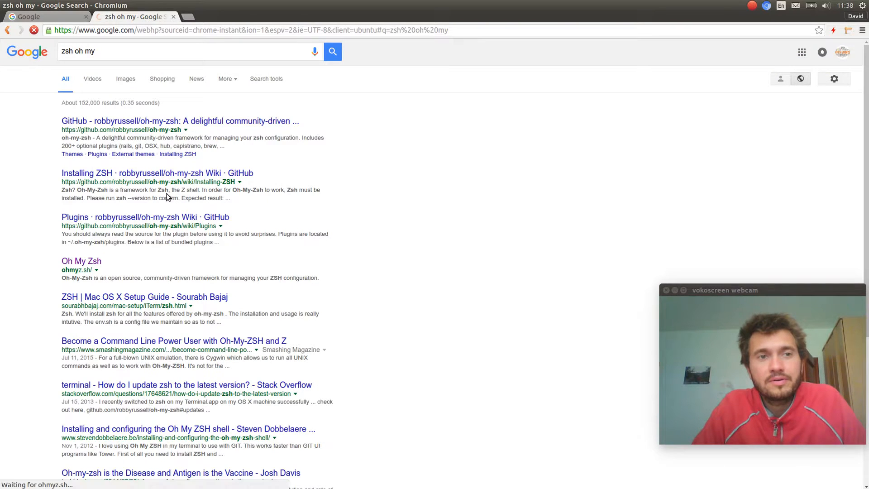
pyautogui.click(80, 261)
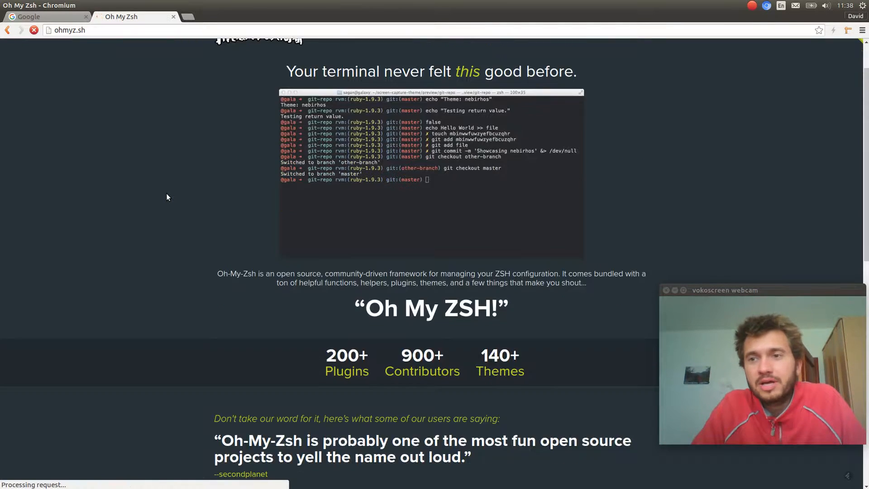
pyautogui.scroll(-3)
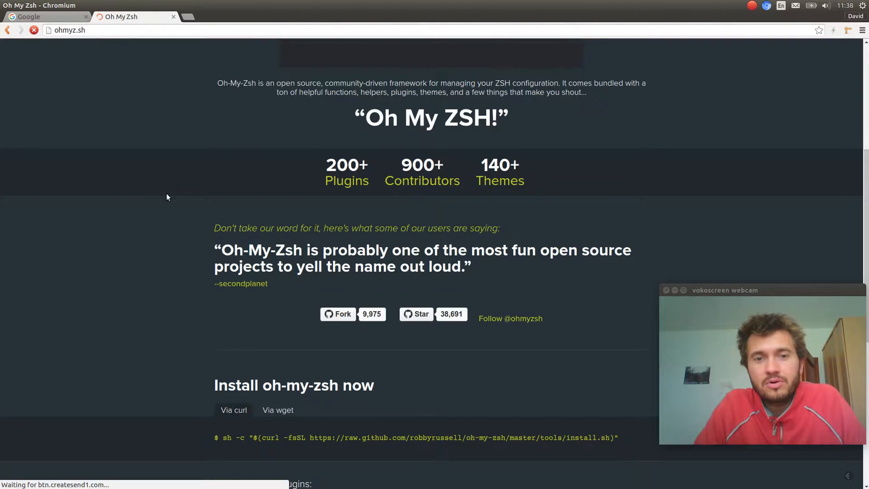
pyautogui.scroll(-3)
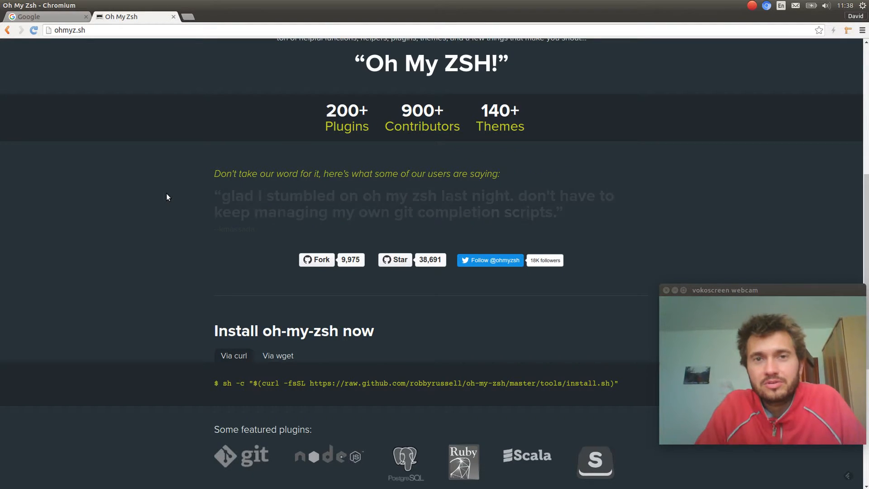
pyautogui.scroll(-3)
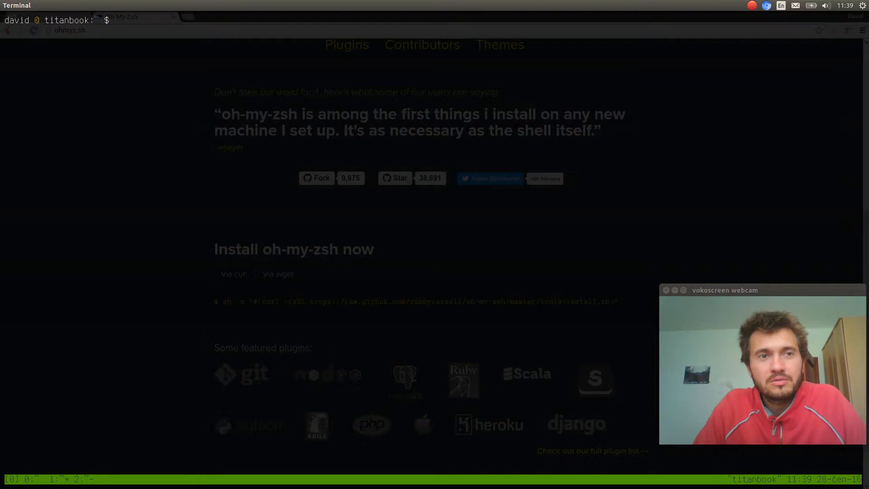
pyautogui.write('ip a')
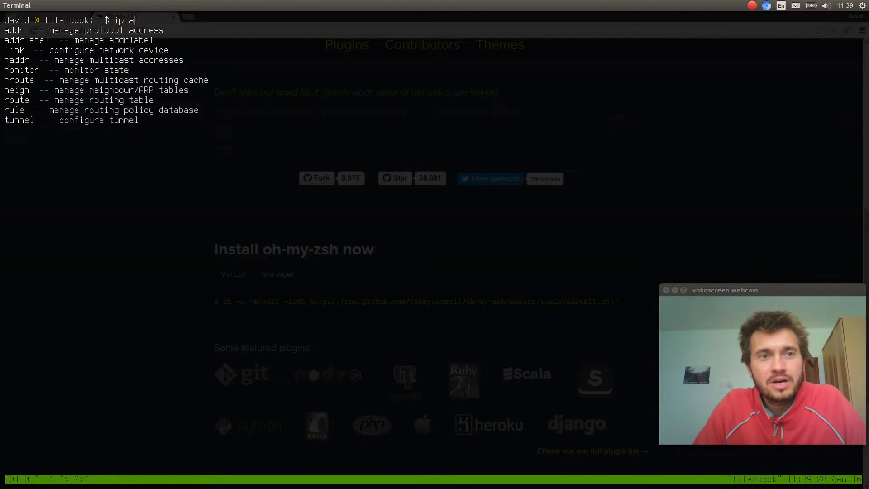
pyautogui.write('ddr ad')
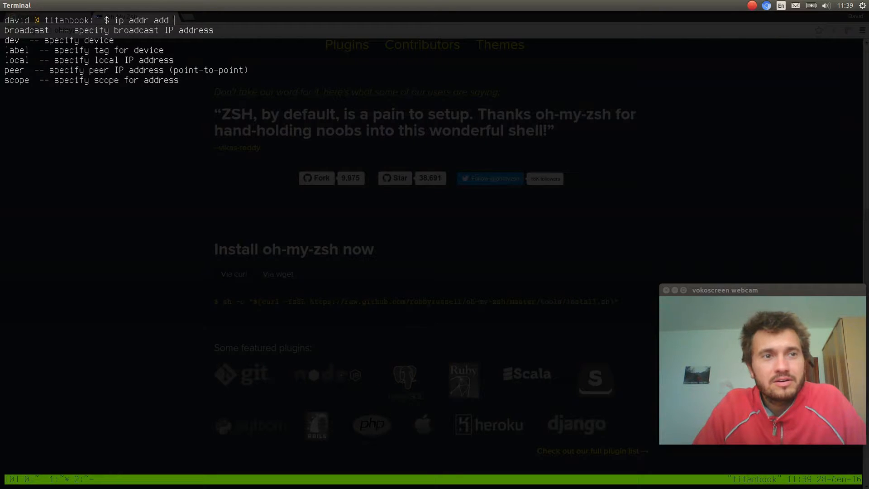
pyautogui.write('dev')
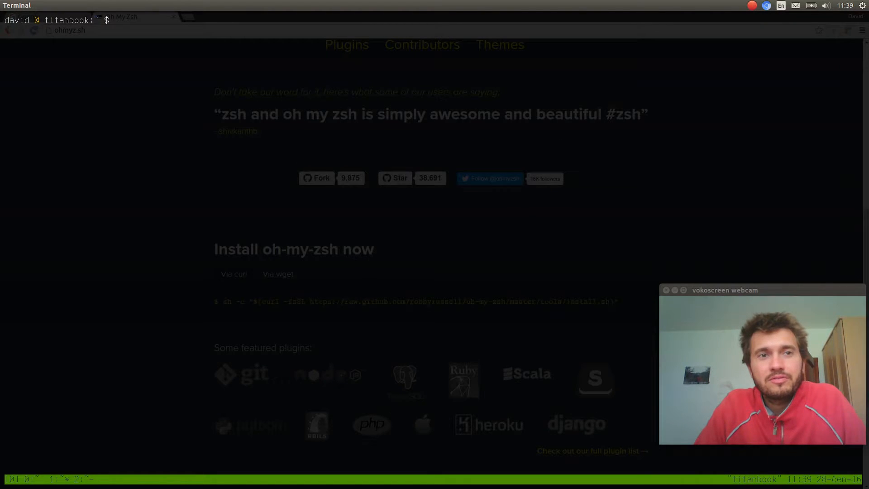
# Recall and rerun echo "whatever" and echo $SHELL from history, then run clear.
pyautogui.write('echo "')
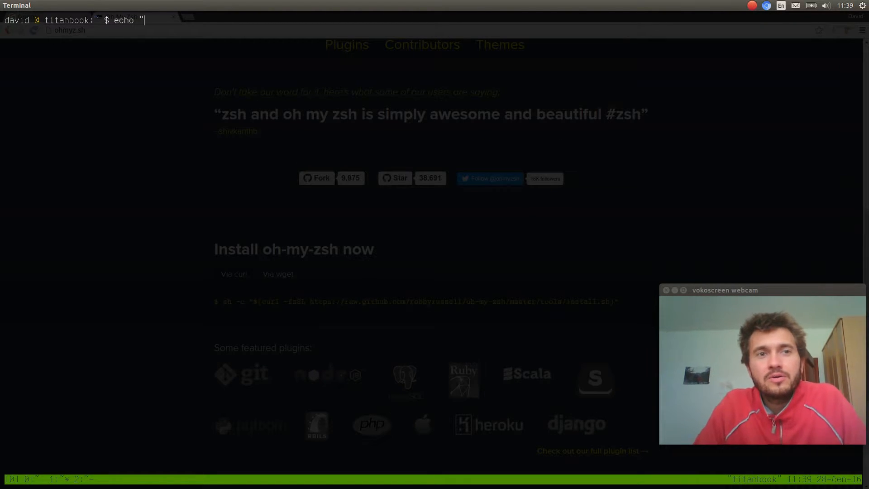
pyautogui.write('whatever"')
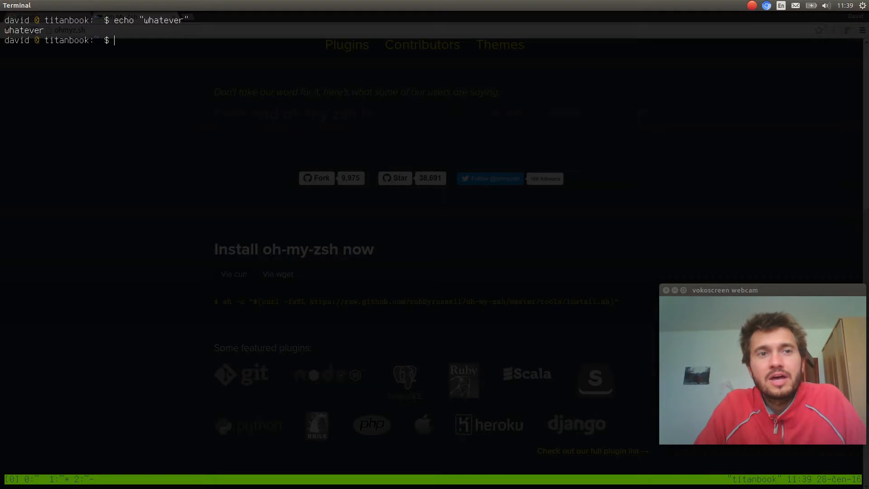
pyautogui.write('echo "whatever"')
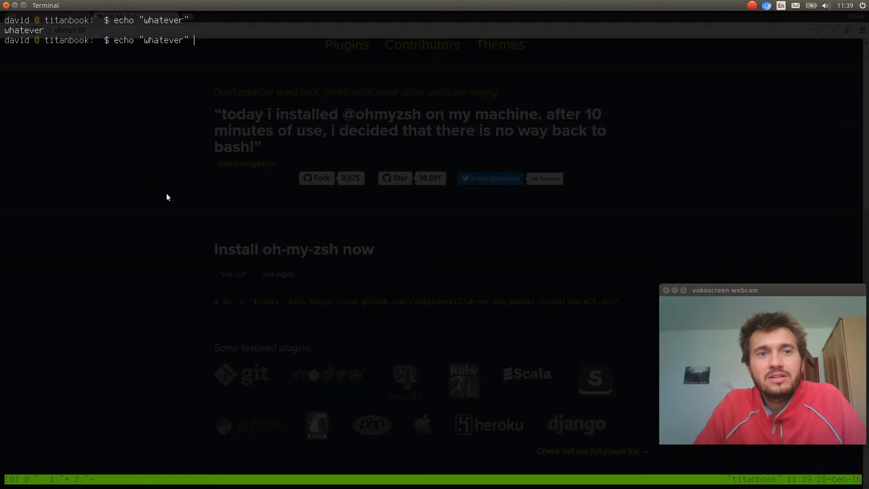
pyautogui.write('"whatever"')
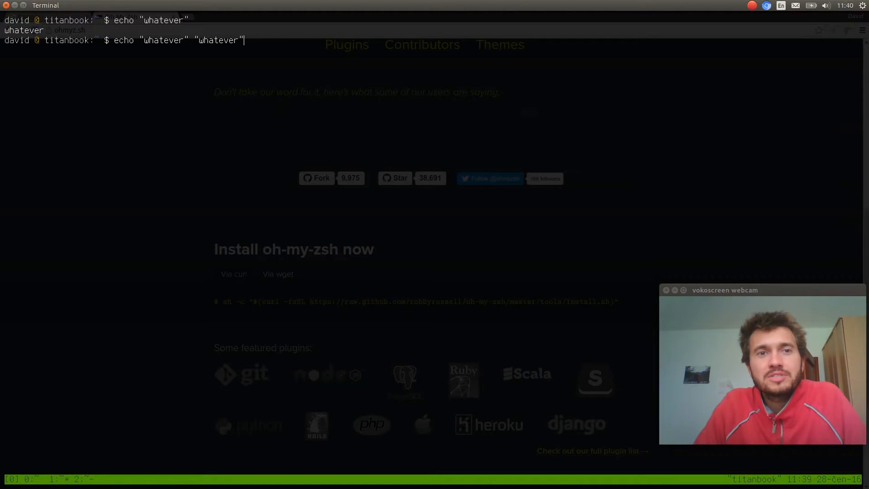
pyautogui.write('$SHELL')
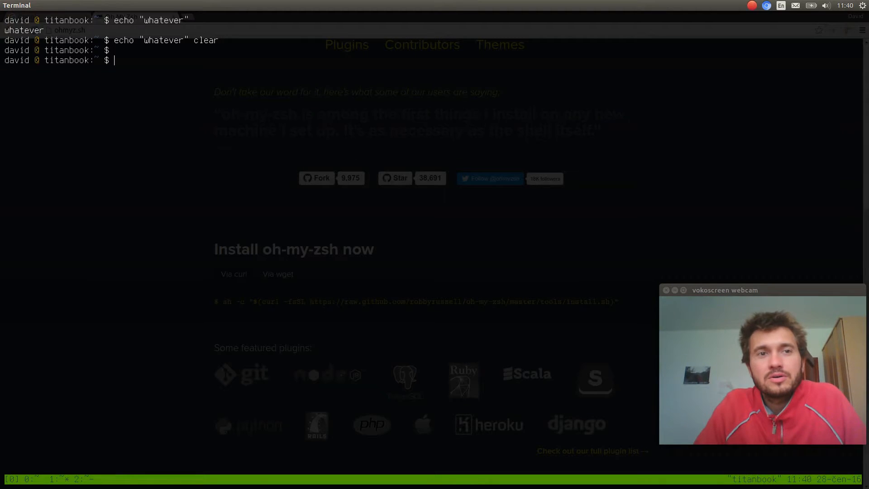
pyautogui.write('echo "')
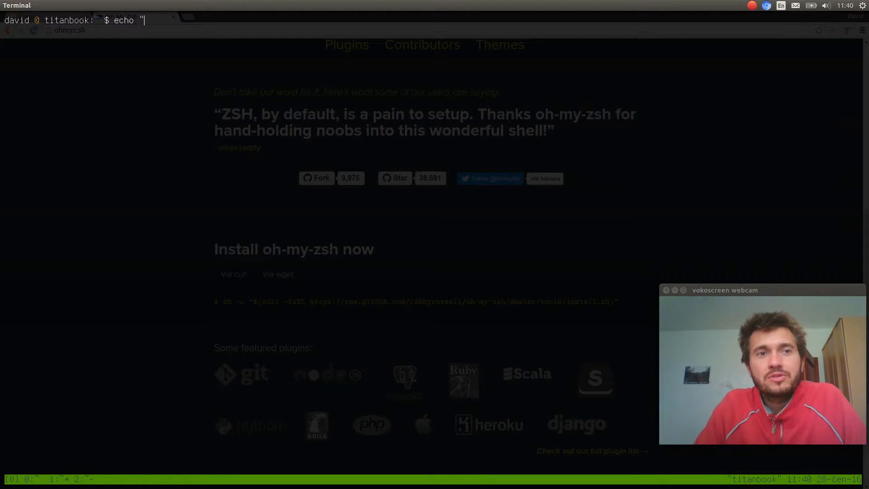
pyautogui.write('clear')
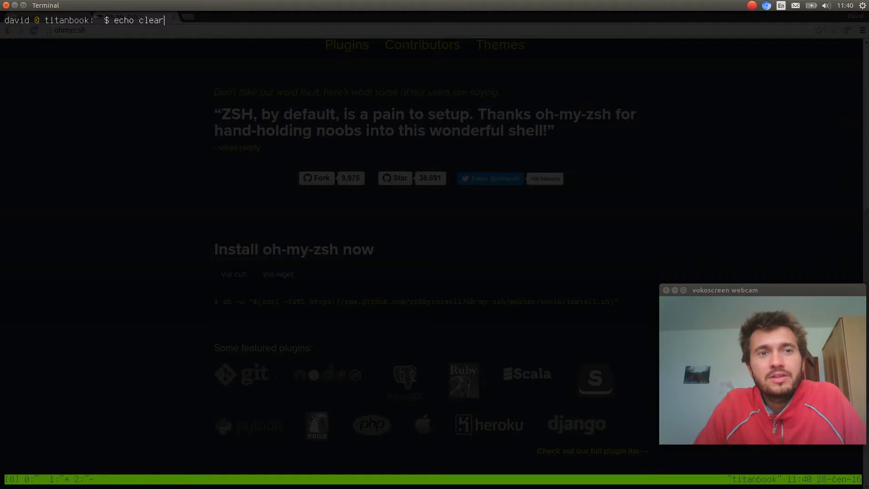
pyautogui.write('mx.octopussystems.cz')
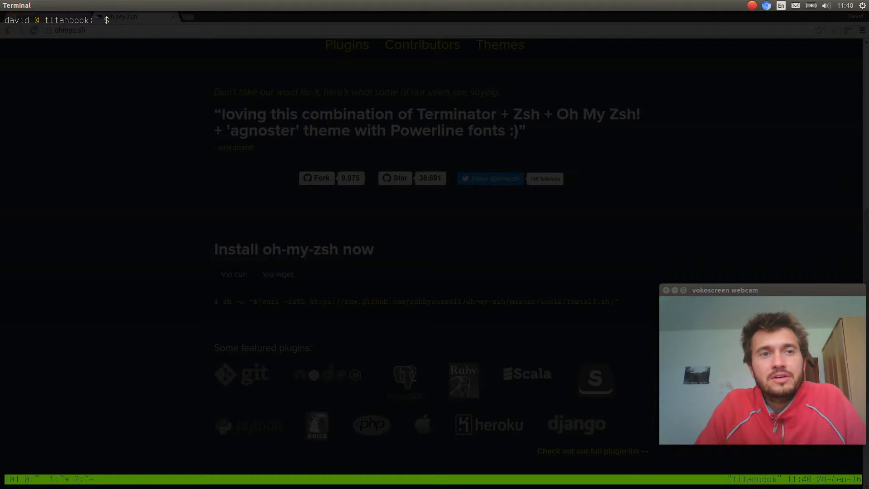
pyautogui.write('echo')
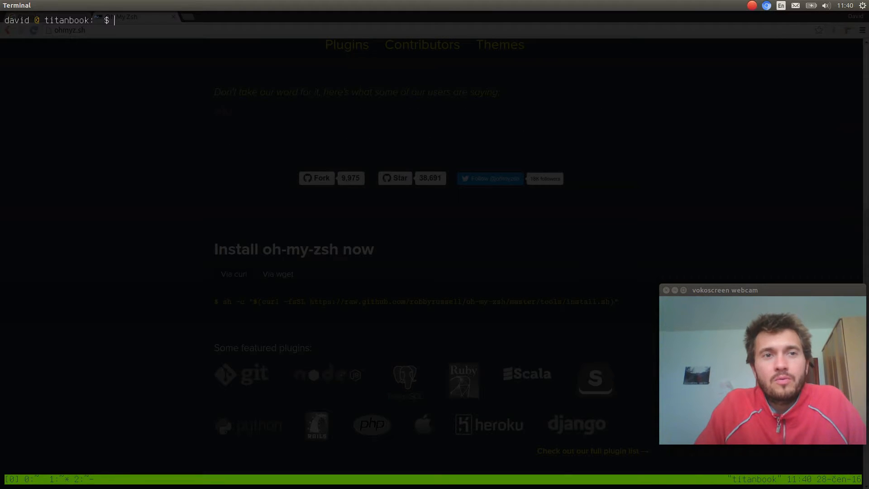
# Type the line 'whatever is this command to be' and kill it with Ctrl+U.
pyautogui.write('whatever comm')
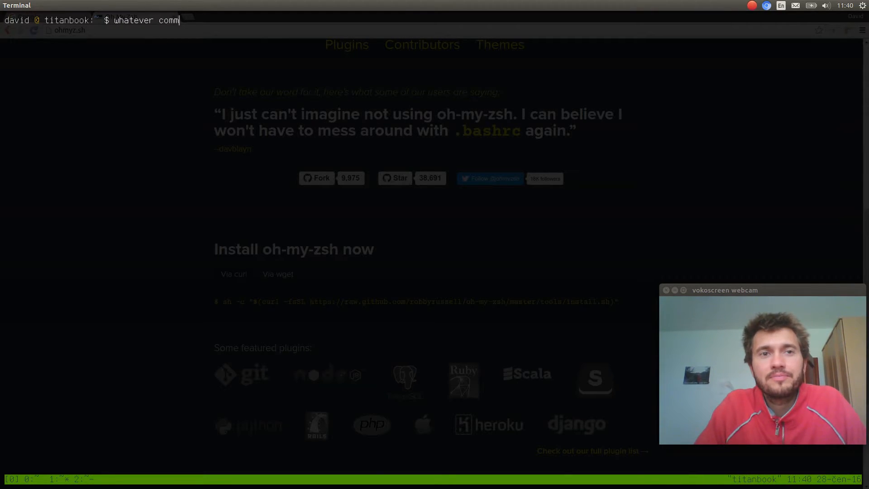
pyautogui.write('and I want')
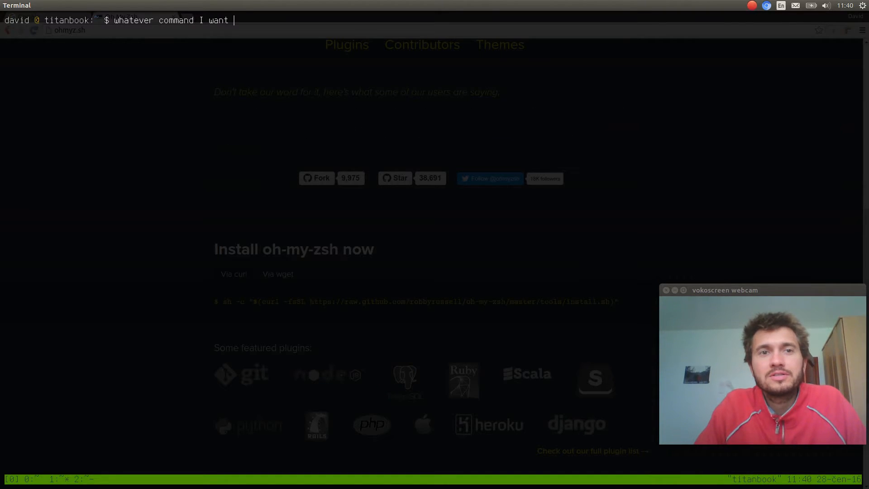
pyautogui.write('to type')
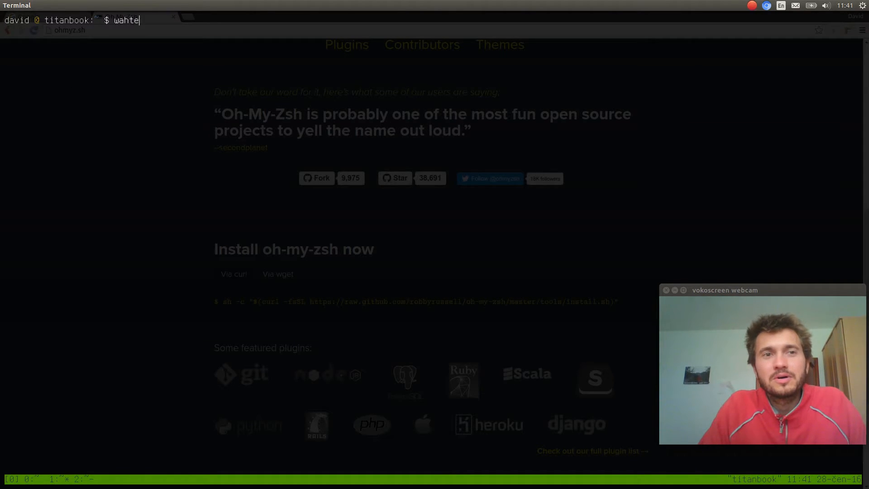
pyautogui.write('ver')
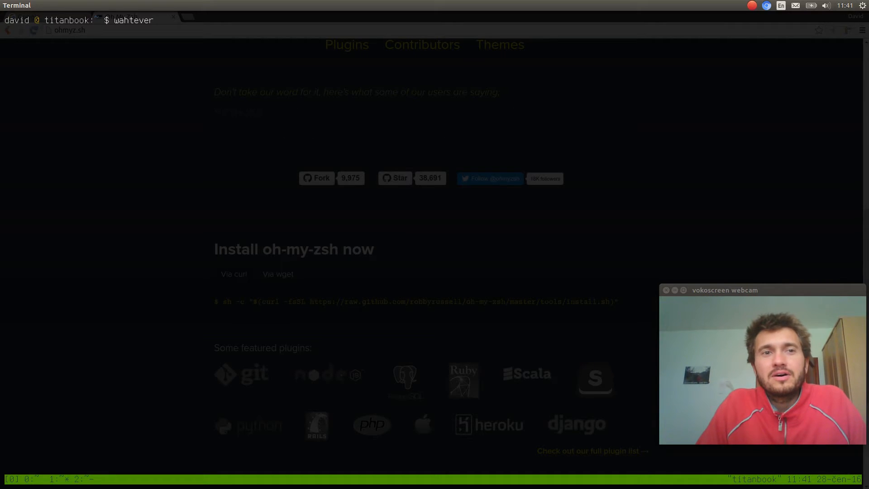
pyautogui.write('is this command to')
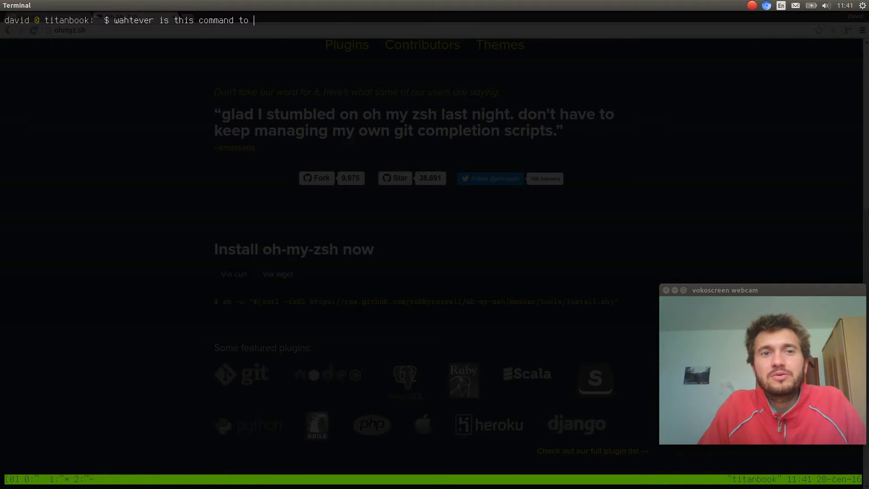
pyautogui.write('be')
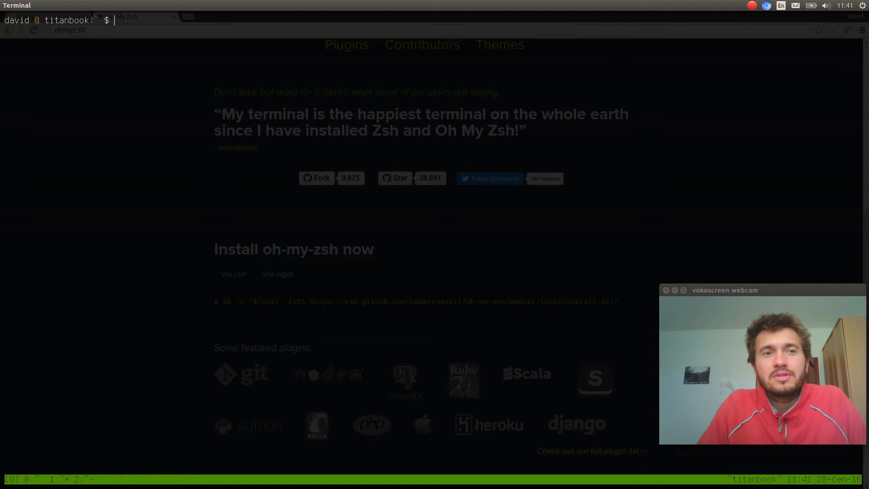
# Type tweak, yank the killed text back, append '# command to be' and run it.
pyautogui.write('tweak')
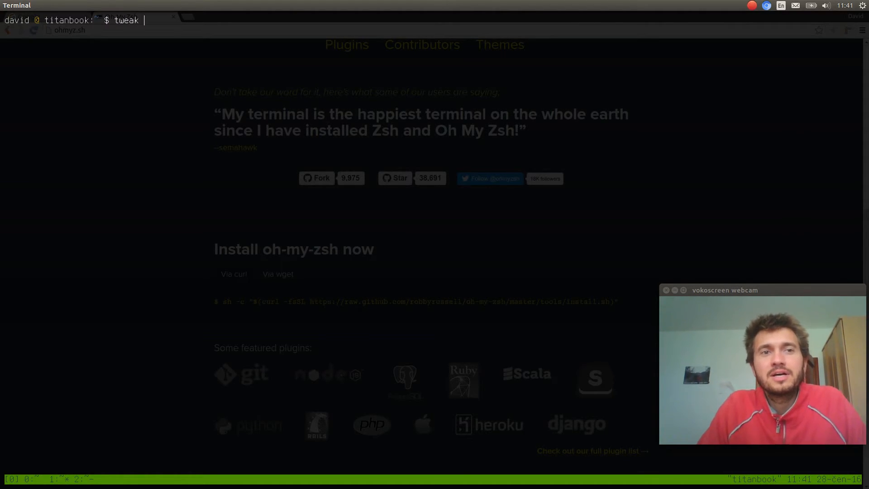
pyautogui.write('wahtever is this command to be')
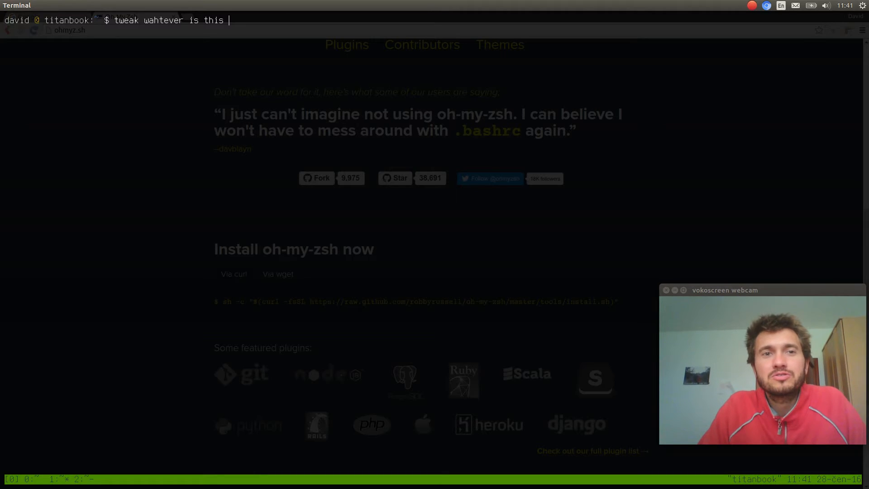
pyautogui.write('# command to be')
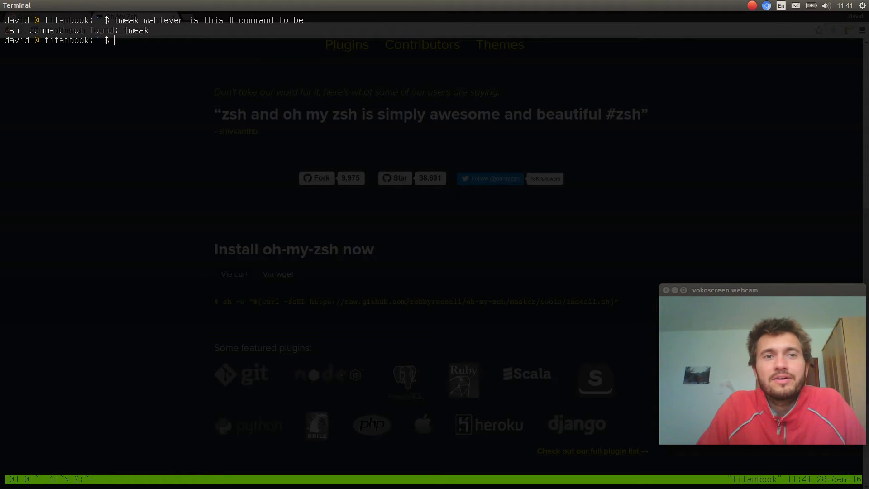
pyautogui.write('#tweak wahtever is this # command to be')
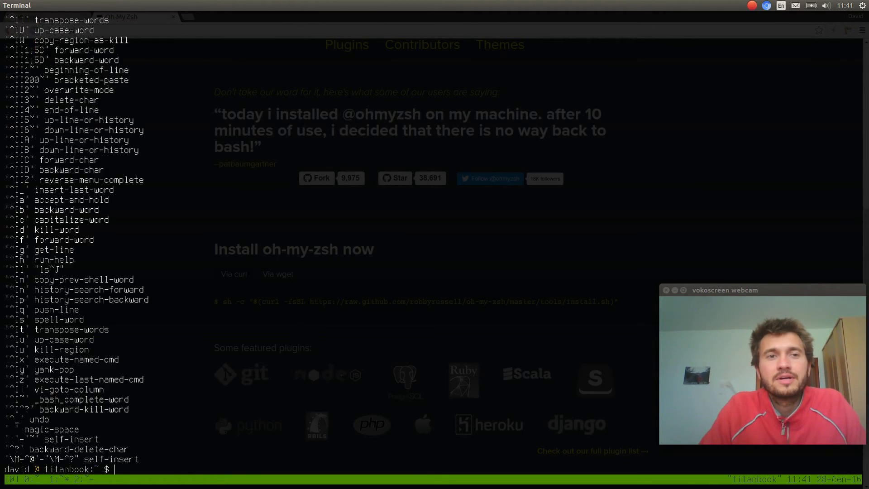
# Page through the bindkey key binding list in less and quit with q.
pyautogui.write('bindkey |')
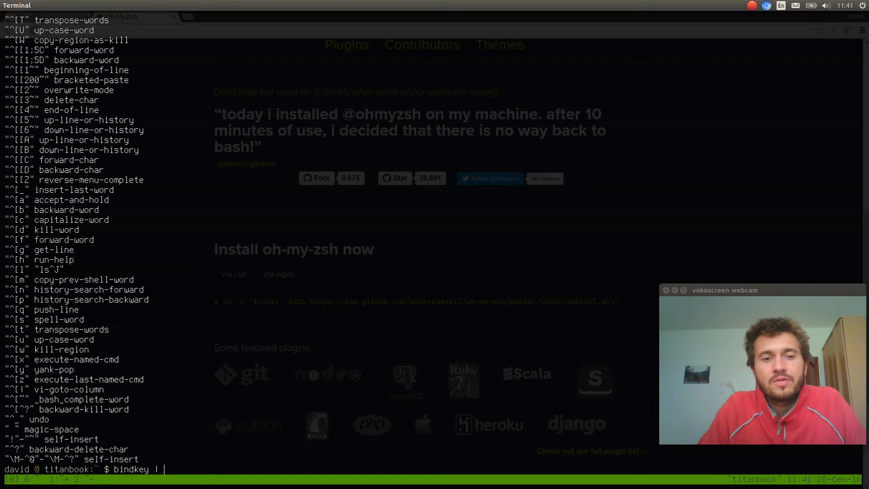
pyautogui.press('Return')
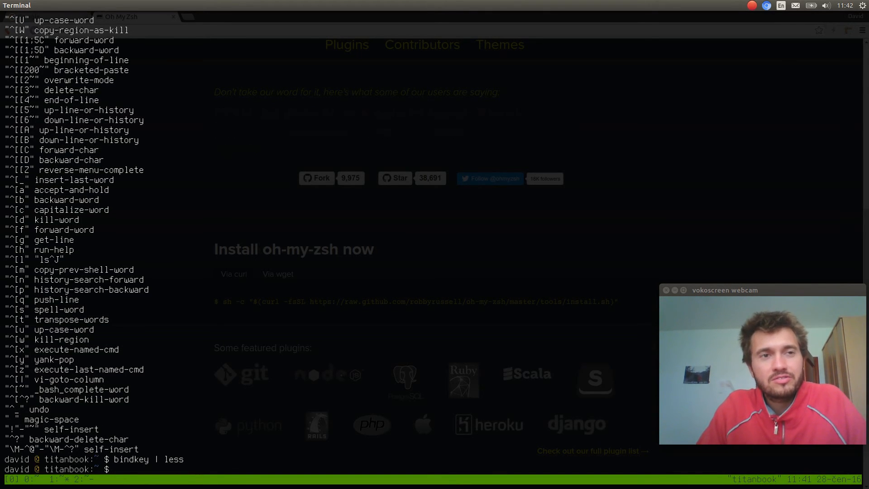
pyautogui.write('bindkey | less')
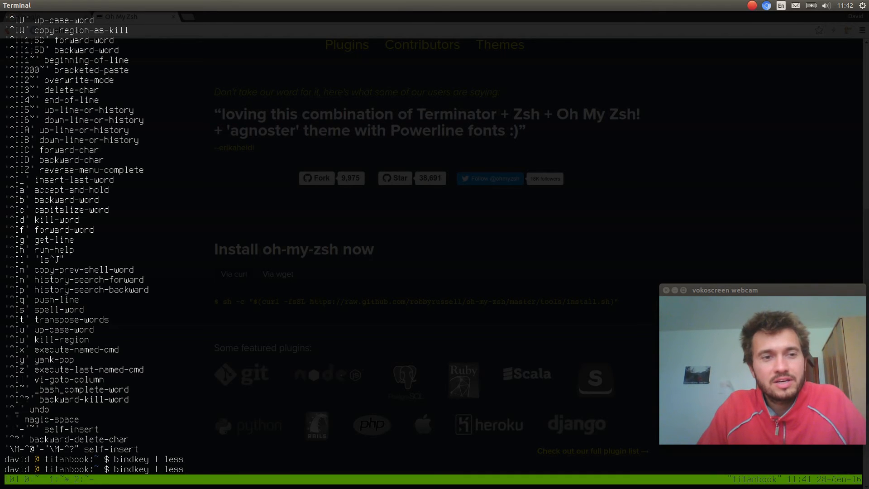
pyautogui.press('q')
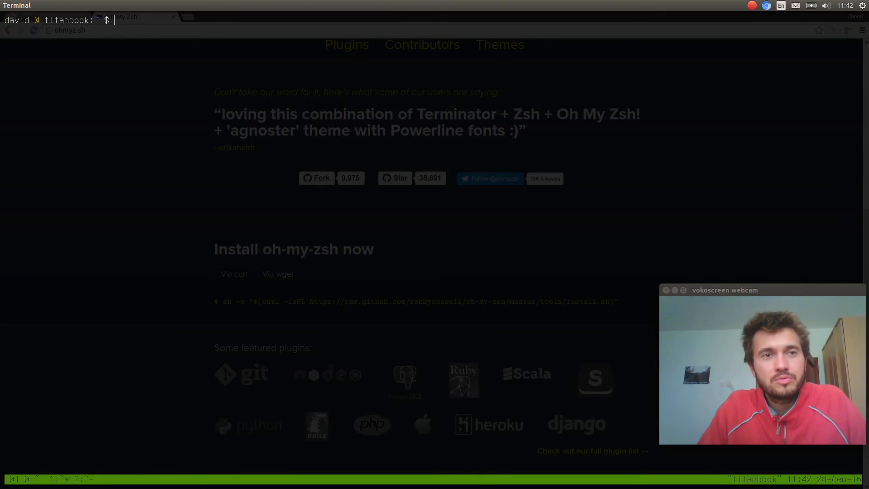